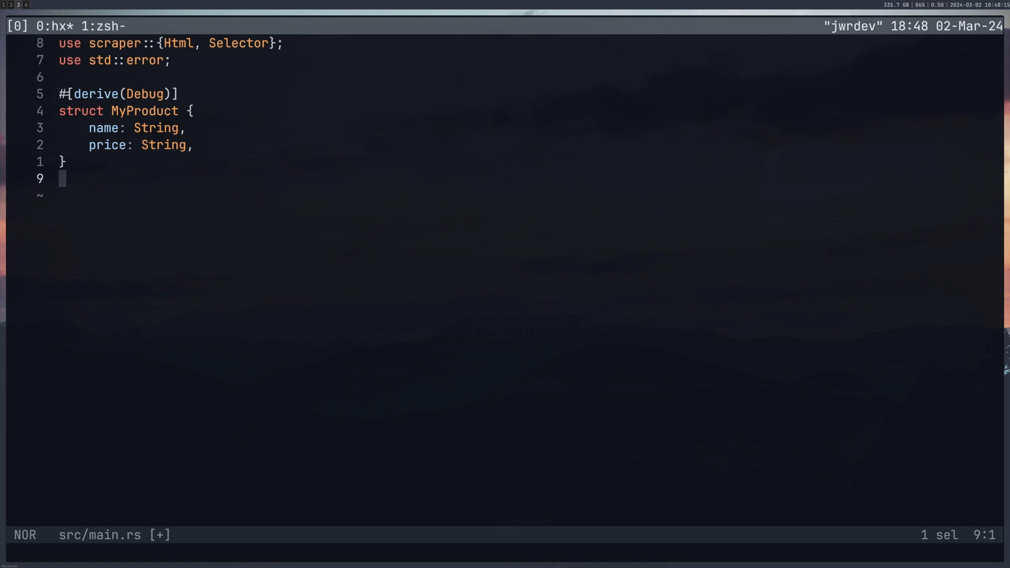
pyautogui.write('fn get_html(client: &reqwest::blocking::Client, url: &str) -> Html {')
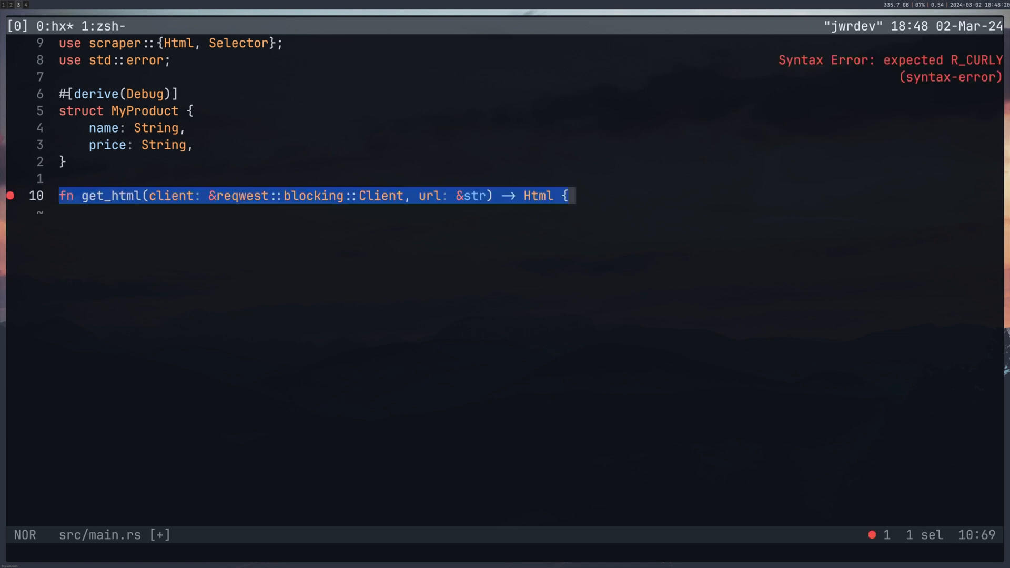
pyautogui.write('let resp = client.get(url).send().unwrap().text().unwrap();')
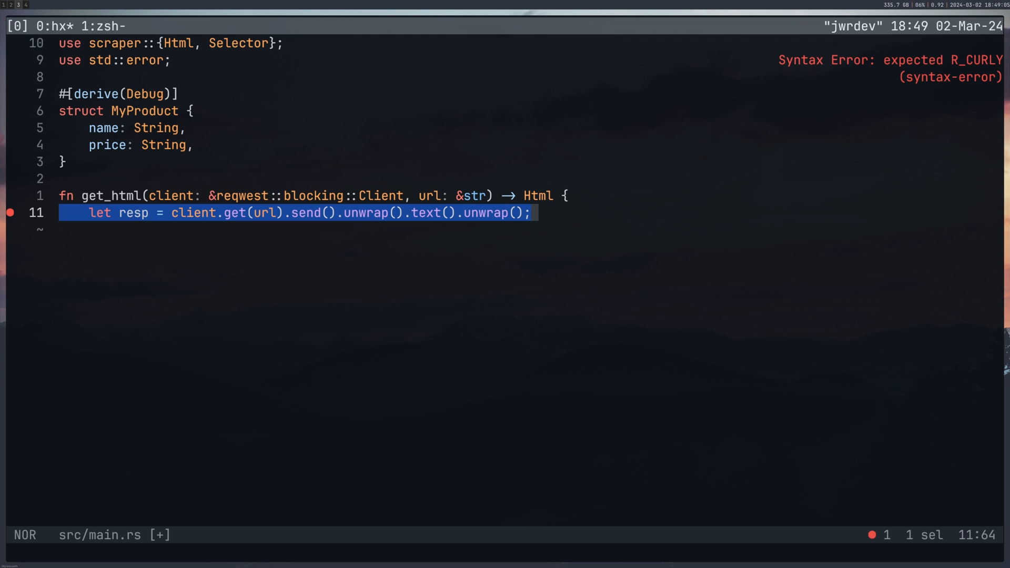
pyautogui.write('Html::parse_document(&resp)')
pyautogui.write('}')
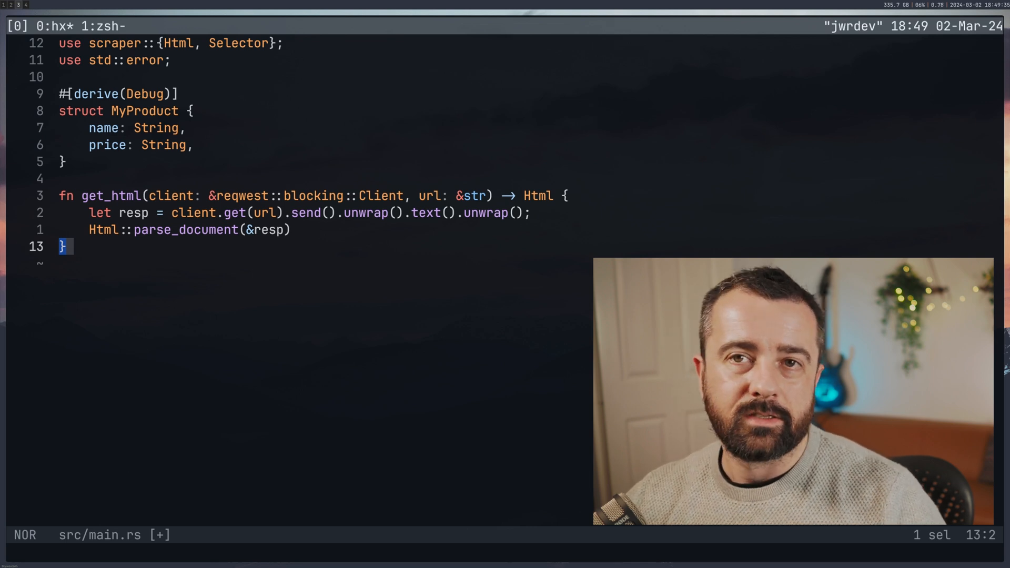
pyautogui.write('fn parse_page(html: &Html) -> Vec<MyProduct> {')
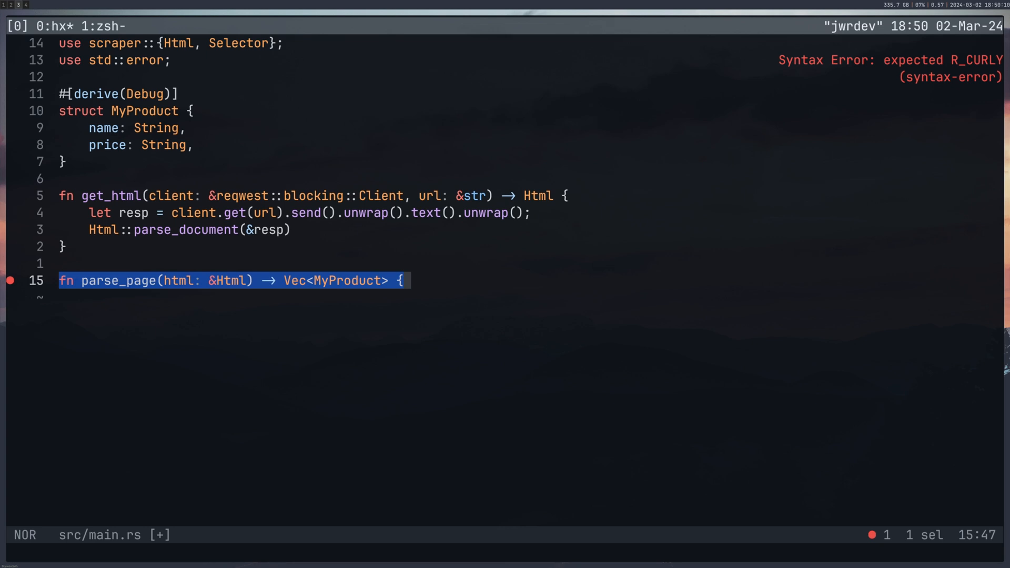
pyautogui.write('let product_selector = Selector::parse("li.product").unwrap();')
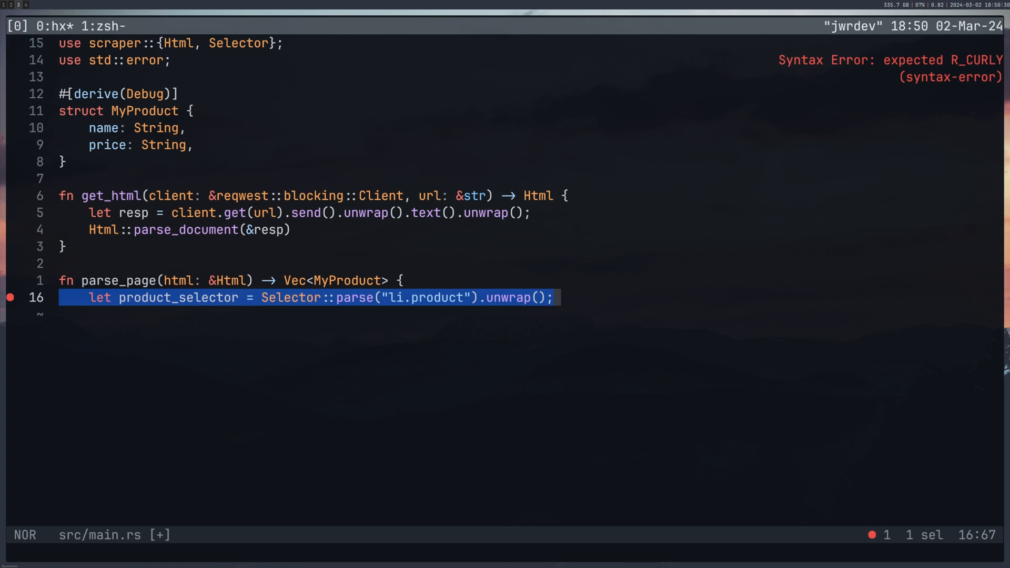
pyautogui.write('let product_html = html.select(&product_selector);')
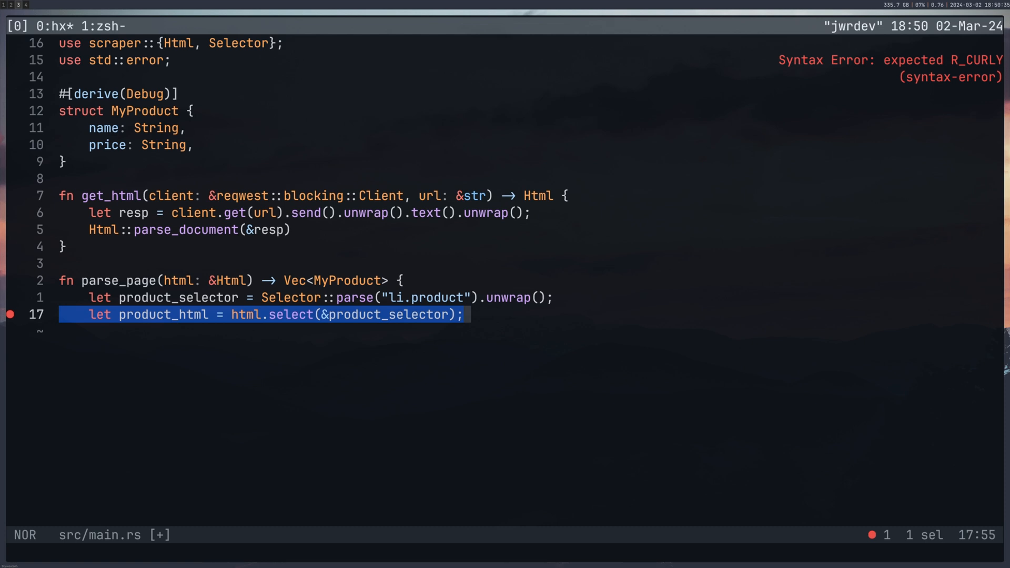
pyautogui.write('let mut products: Vec<MyProduct> = Vec::new();')
pyautogui.write('let name = product')
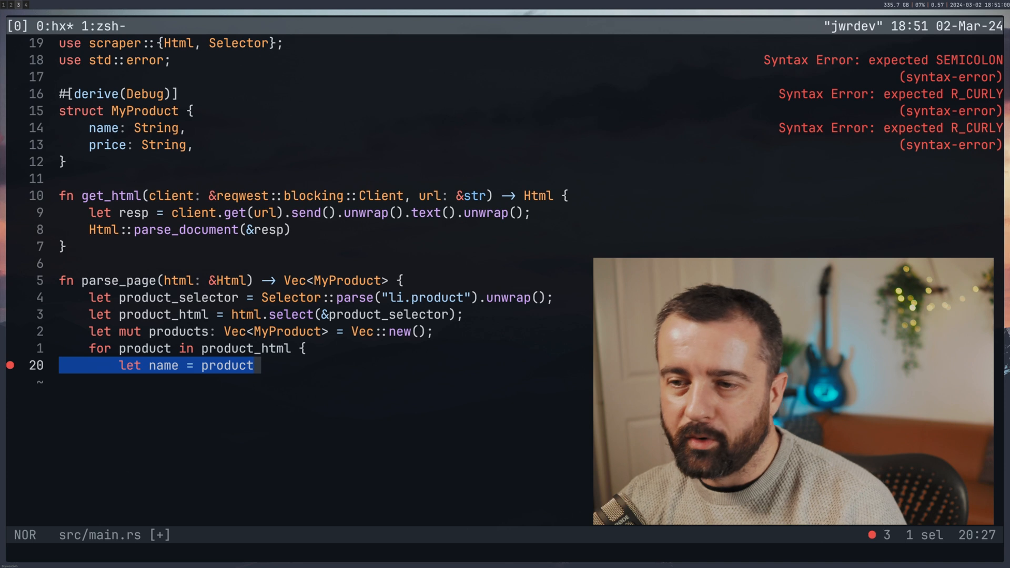
pyautogui.write('.select(&Selector::parse("h2").unwrap())')
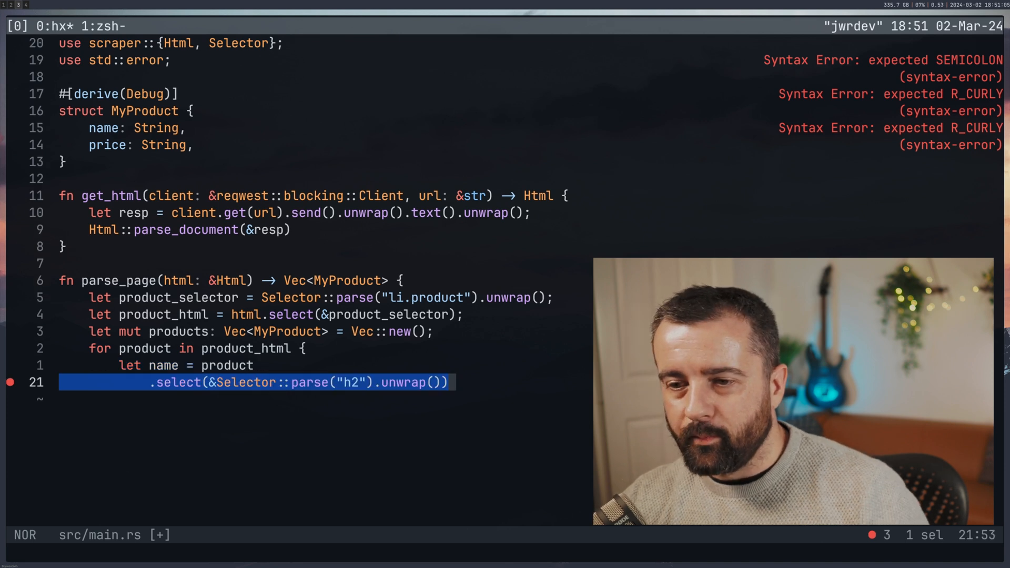
pyautogui.scroll(-3)
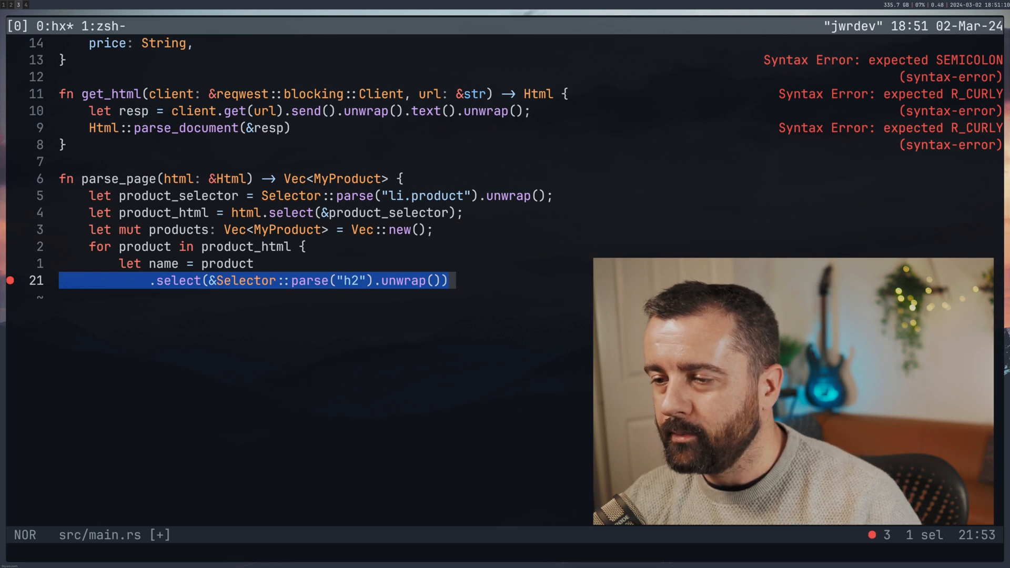
pyautogui.write('.next()')
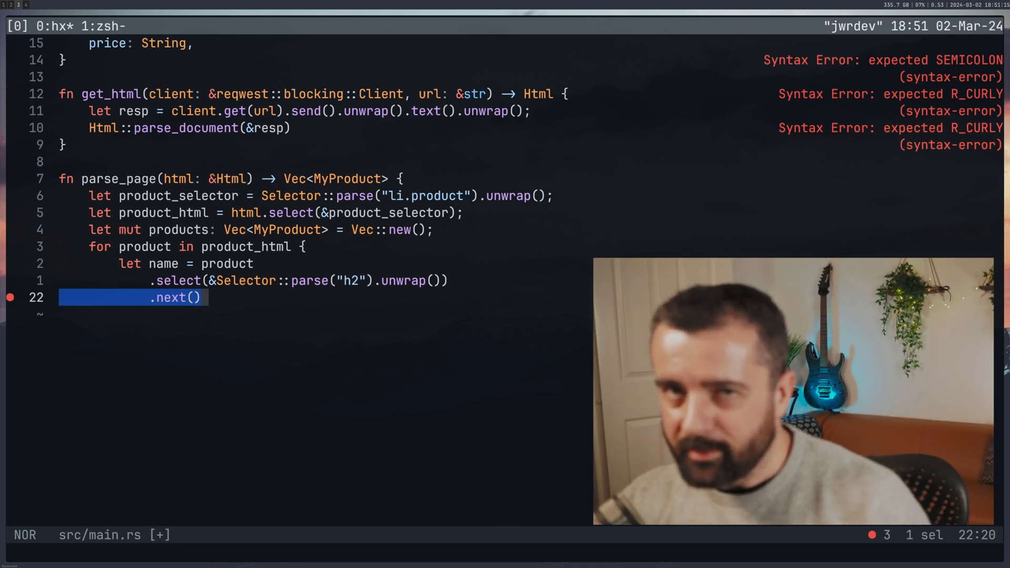
pyautogui.write('.map(|name| name.text().collect::<String>())')
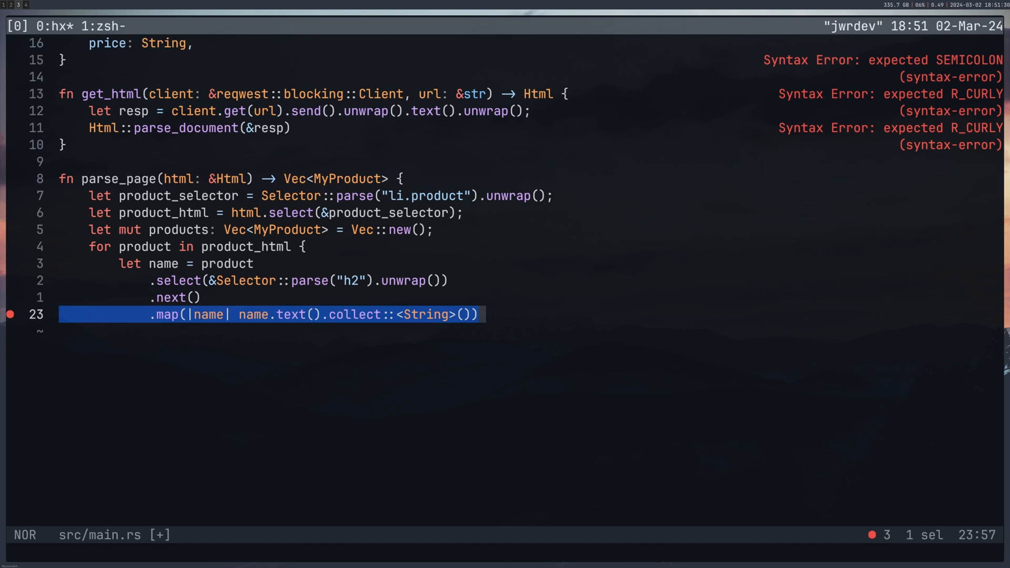
pyautogui.write('.unwrap_or_default();')
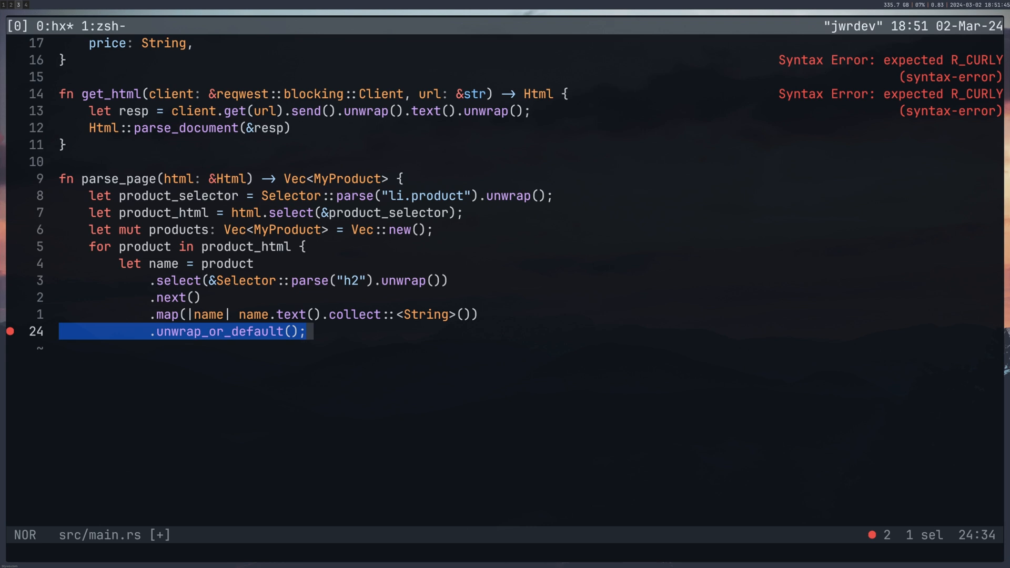
pyautogui.write('let price = product')
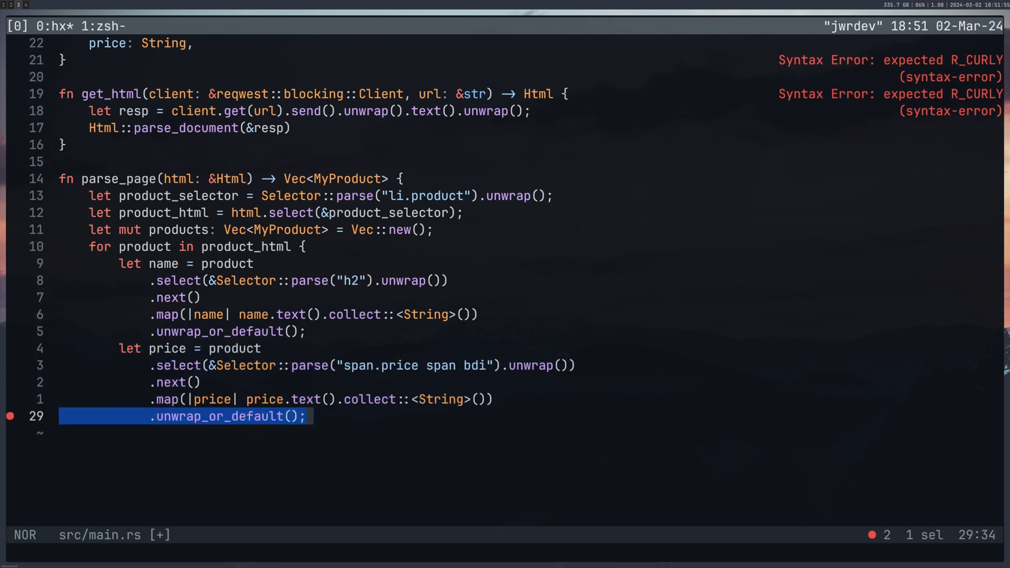
pyautogui.write('let new_product = MyProduct { name, price };')
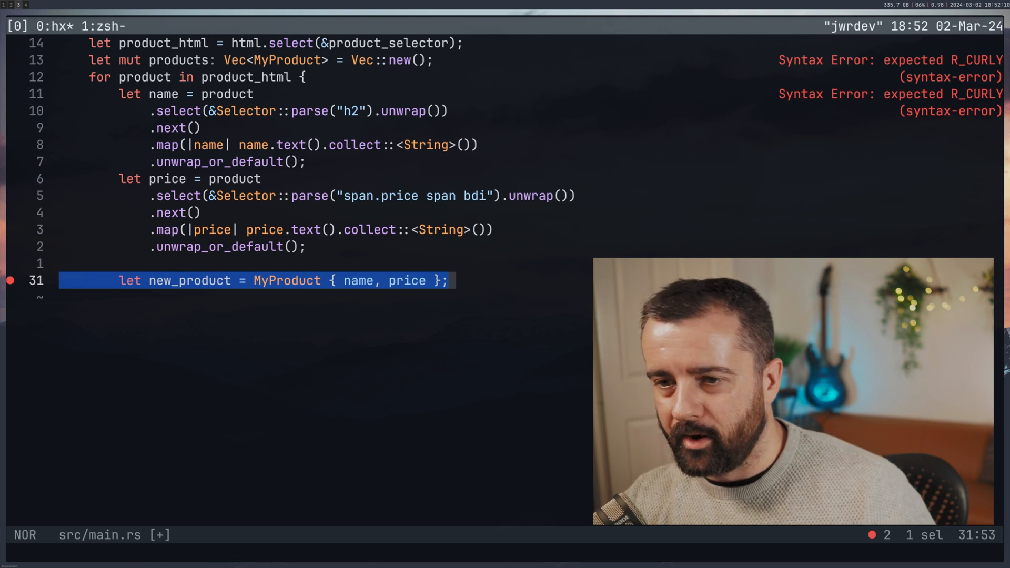
pyautogui.write('products.push(new_product);')
pyautogui.write('fn next_page(html: &Html) -> Result<&str, Box<dyn error::Error>> {')
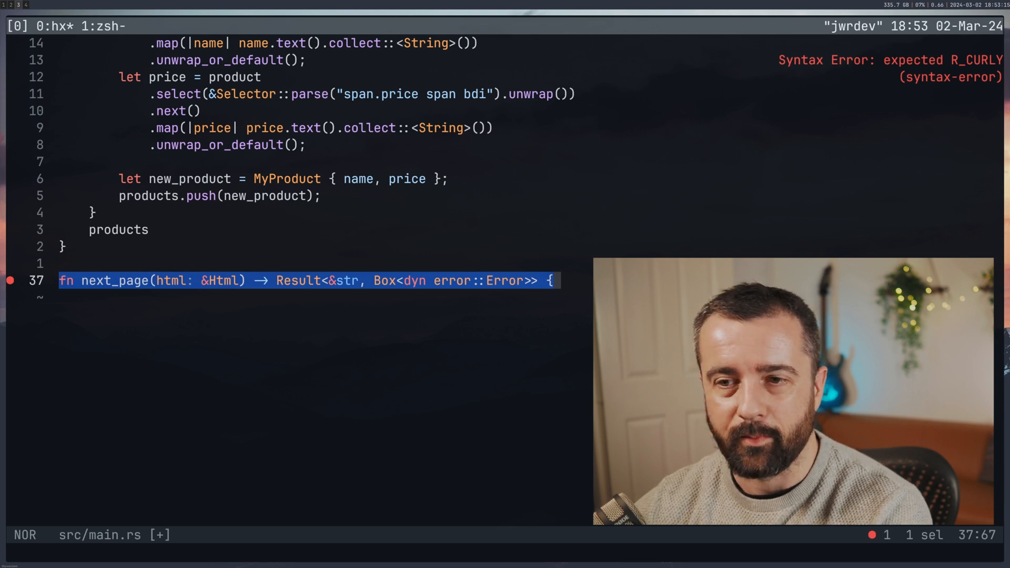
pyautogui.write('let page_selector = Selector::parse("ul.page-numbers a.next")?;')
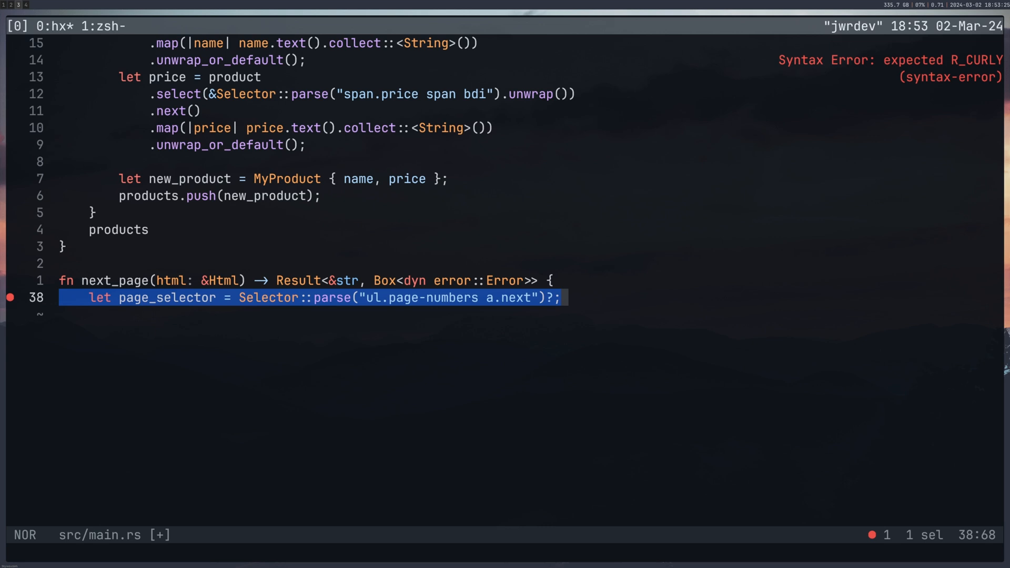
pyautogui.write('let next_page = html')
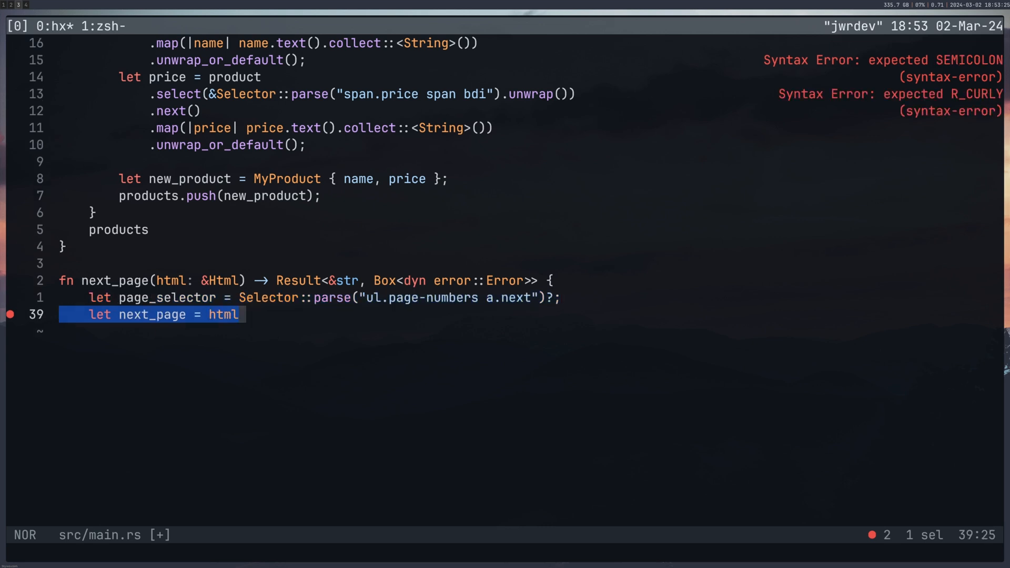
pyautogui.write('.select(&page_selector)')
pyautogui.write('fn save(data: Vec<MyProduct>) -> Result<(), Box<dyn std::error::Error>>')
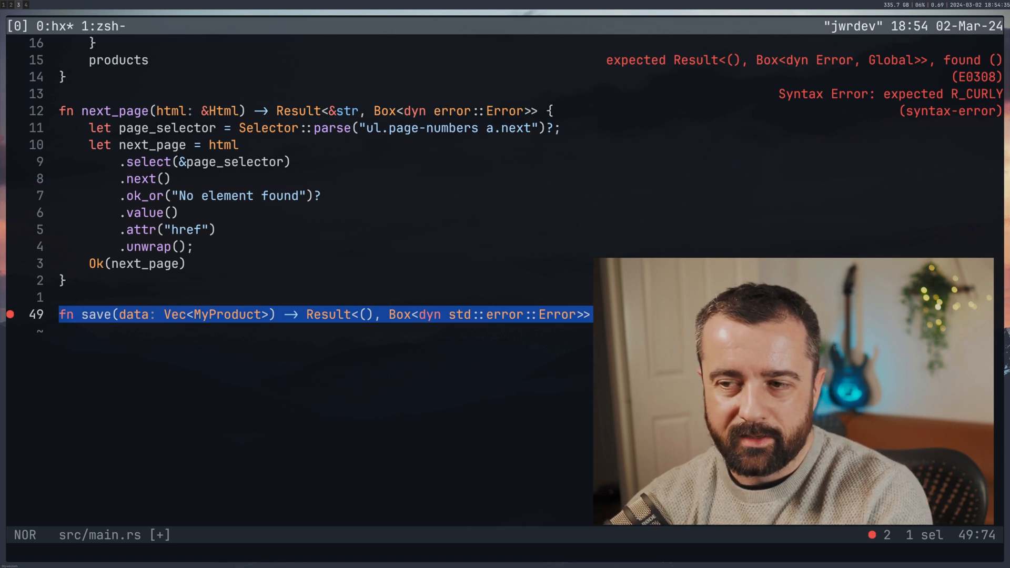
pyautogui.write('let path = std::path::Path::new("products.csv");')
pyautogui.write('fn main() -> Result<(), Box<dyn std::error::Error>> {')
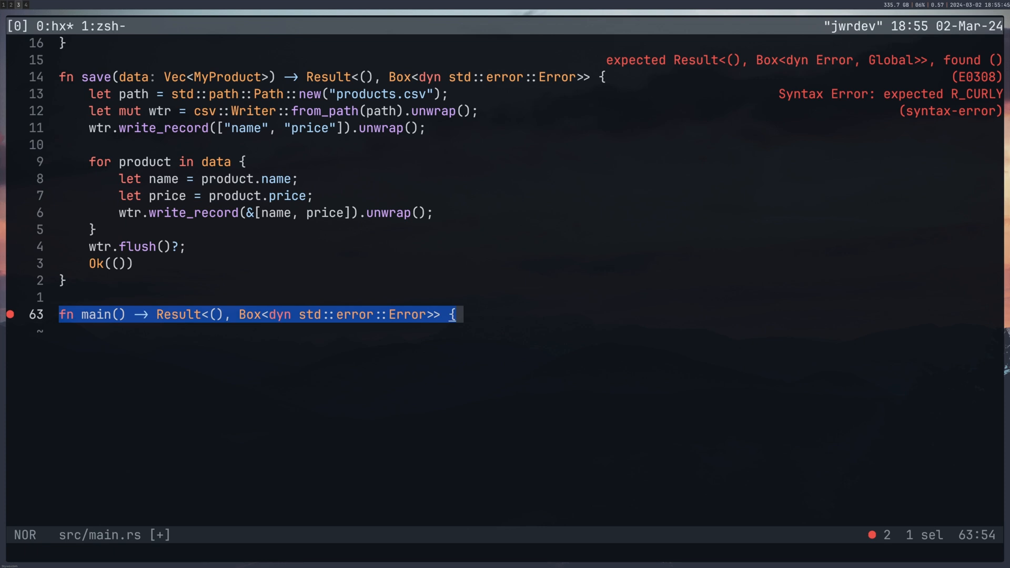
pyautogui.write('let client = reqwest::blocking::Client::builder()')
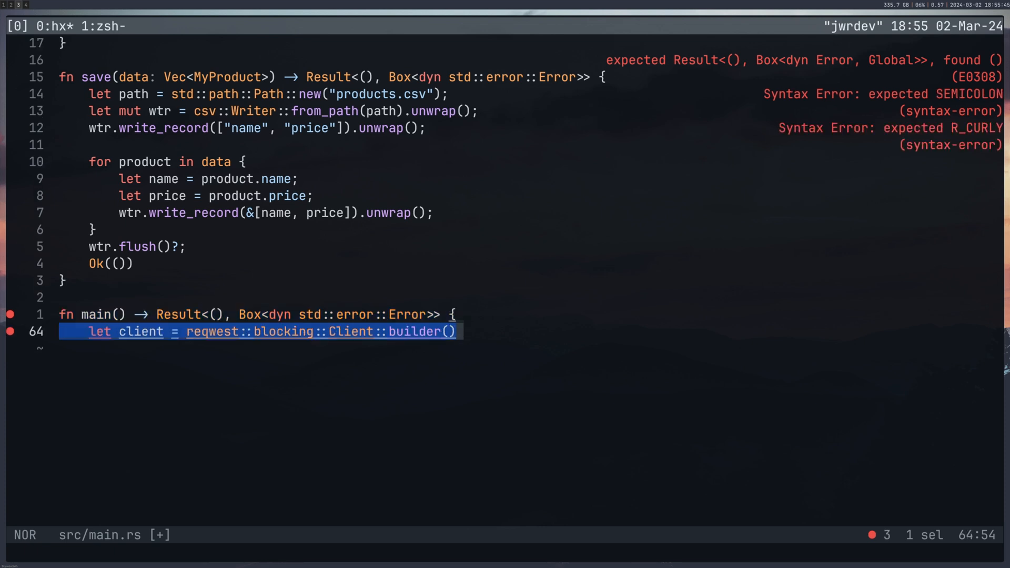
pyautogui.write('.user_agent("Mozilla/5.0 (X11; Linux x86_64; rv:122.0) Gecko/20100101 Firefox/122.0")')
pyautogui.write('let start_url = "https://gopher1.extrkt.com/?paged=";')
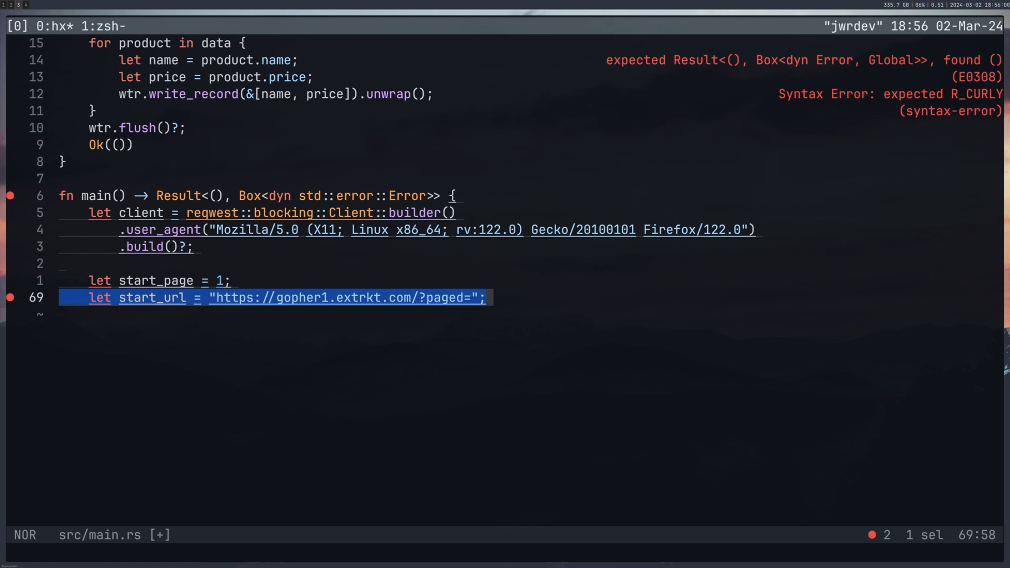
pyautogui.write('let mut results: Vec<MyProduct> = Vec::new();')
pyautogui.write('let products = parse_page(&html);')
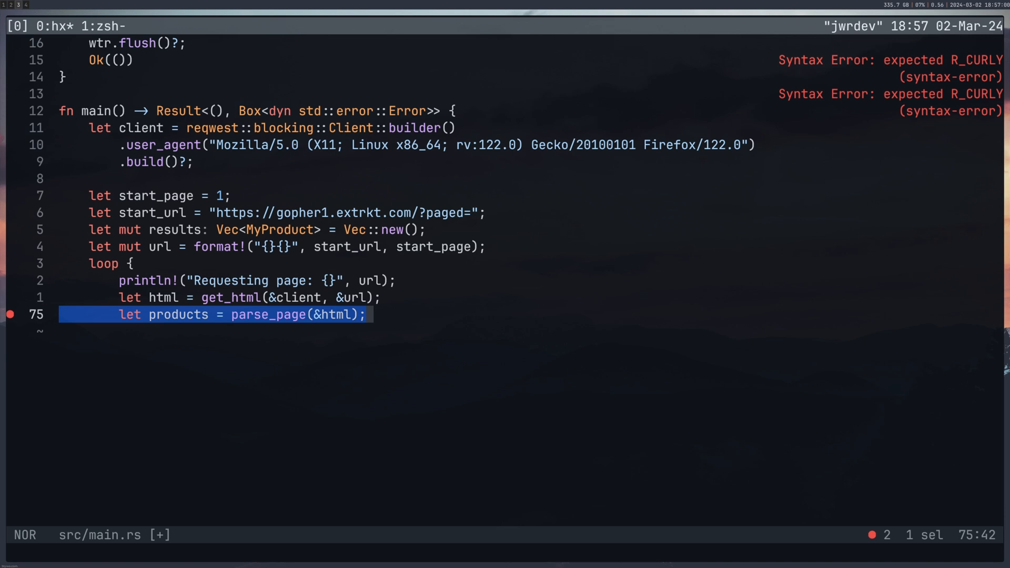
pyautogui.write('for product in products {')
pyautogui.write('url = if let Ok(res) = next_page(&html) {')
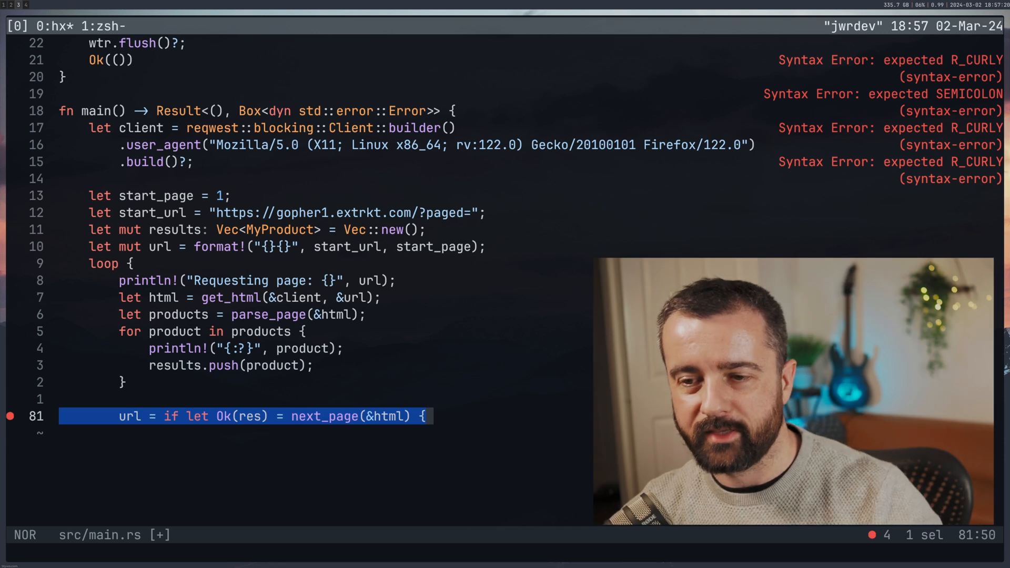
pyautogui.scroll(-3)
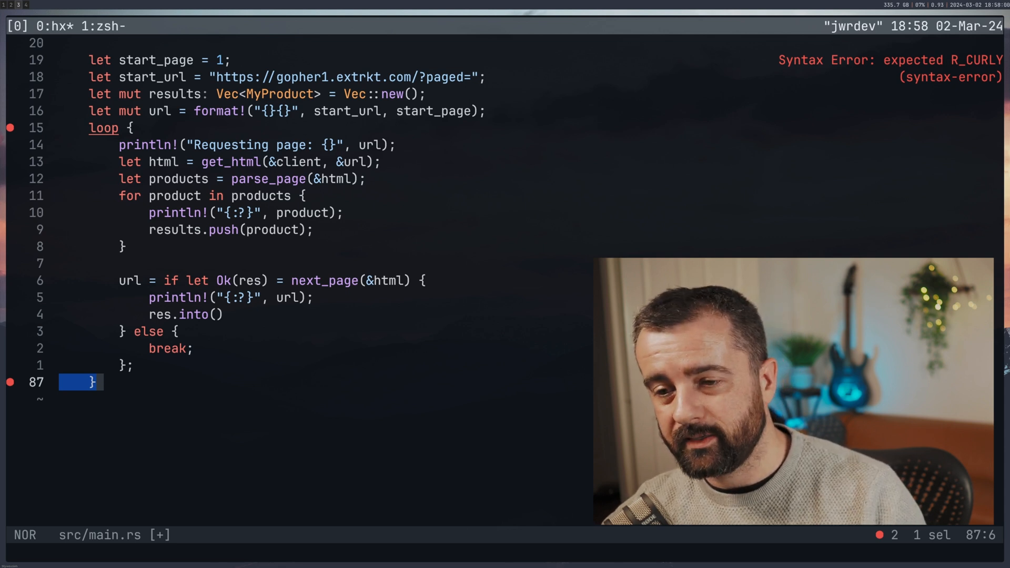
pyautogui.write('let _ = save(results);')
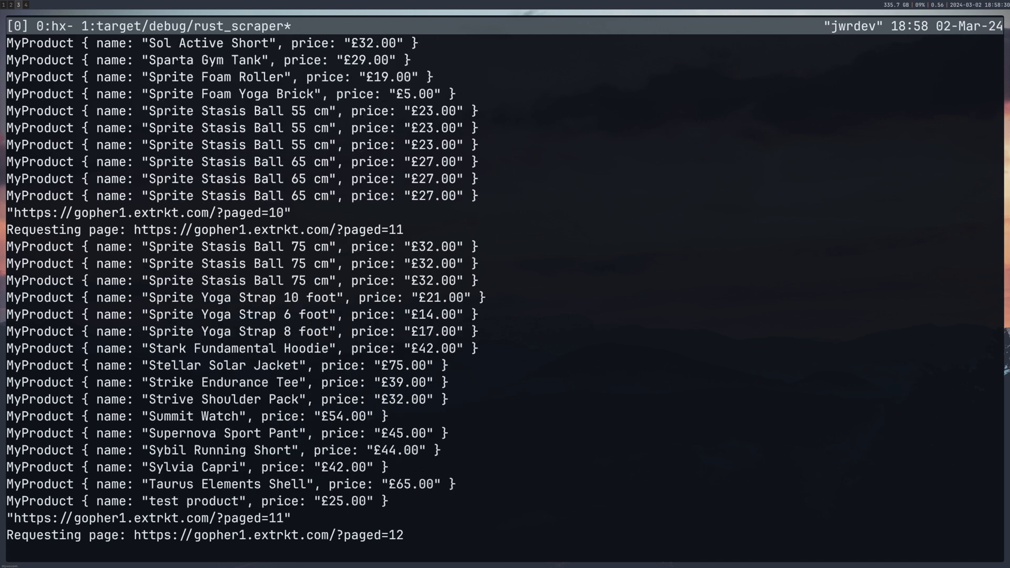
pyautogui.scroll(-3)
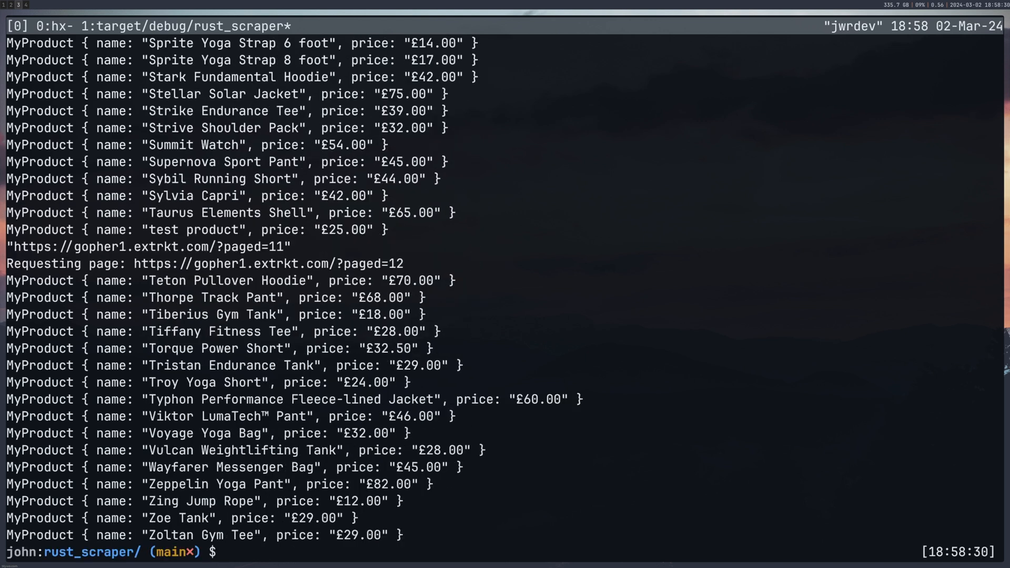